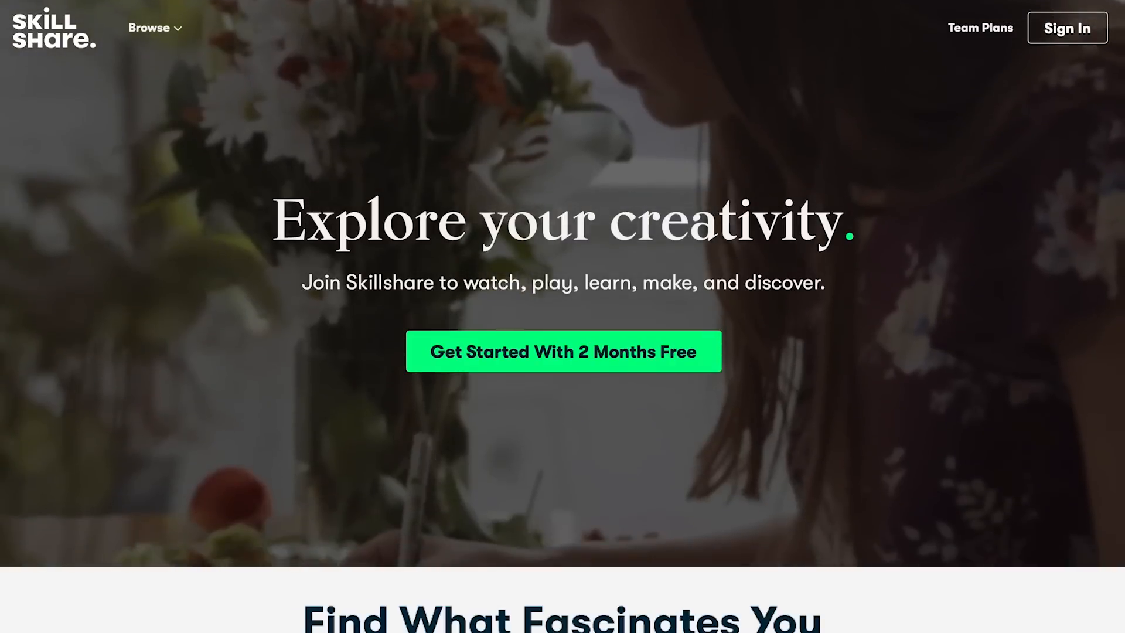
Scroll the Skillshare homepage down to browse the classes before entering the essentialism class
scroll(down, 3)
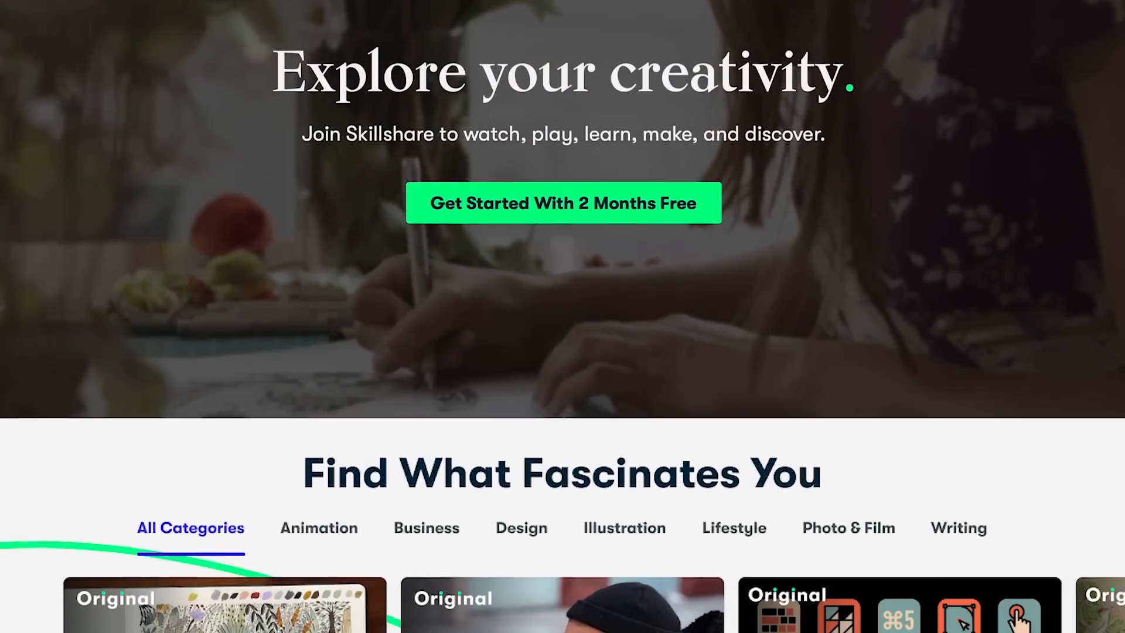
scroll(down, 3)
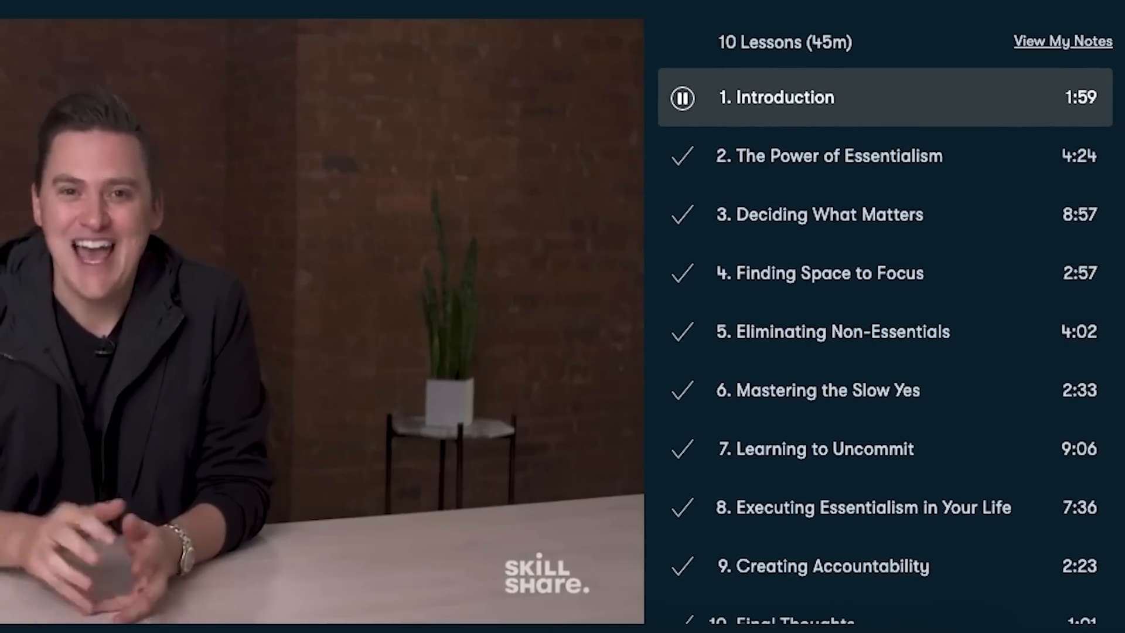
Search Skillshare for 'Logo Design' and open the 'Logo Design with Draplin' class from the results
text(Logo Design)
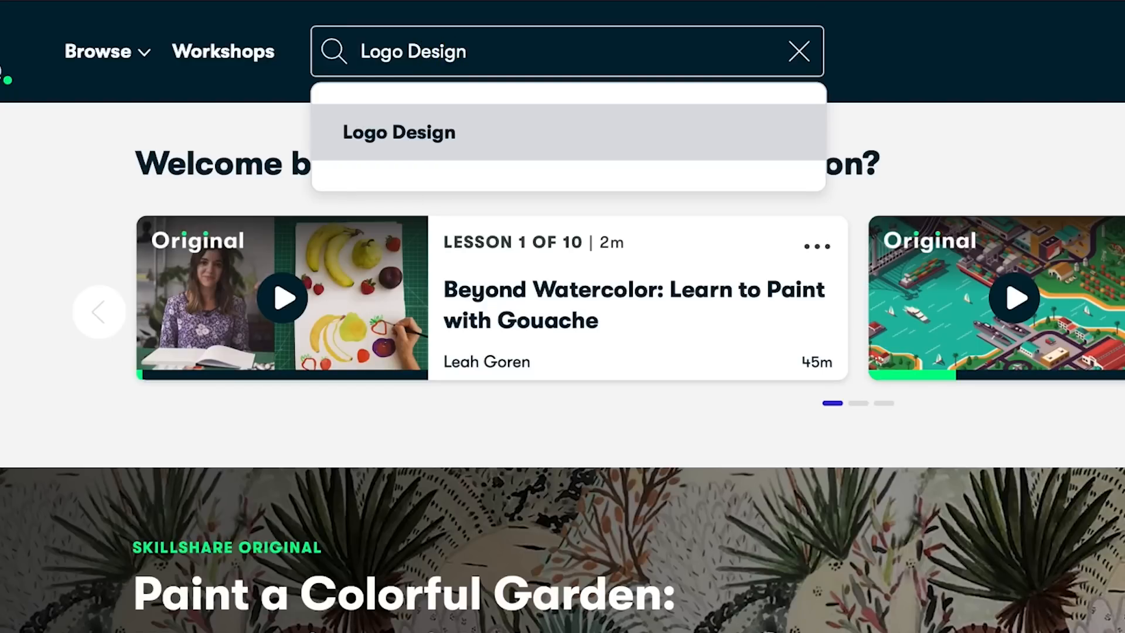
mouse_move(503, 142)
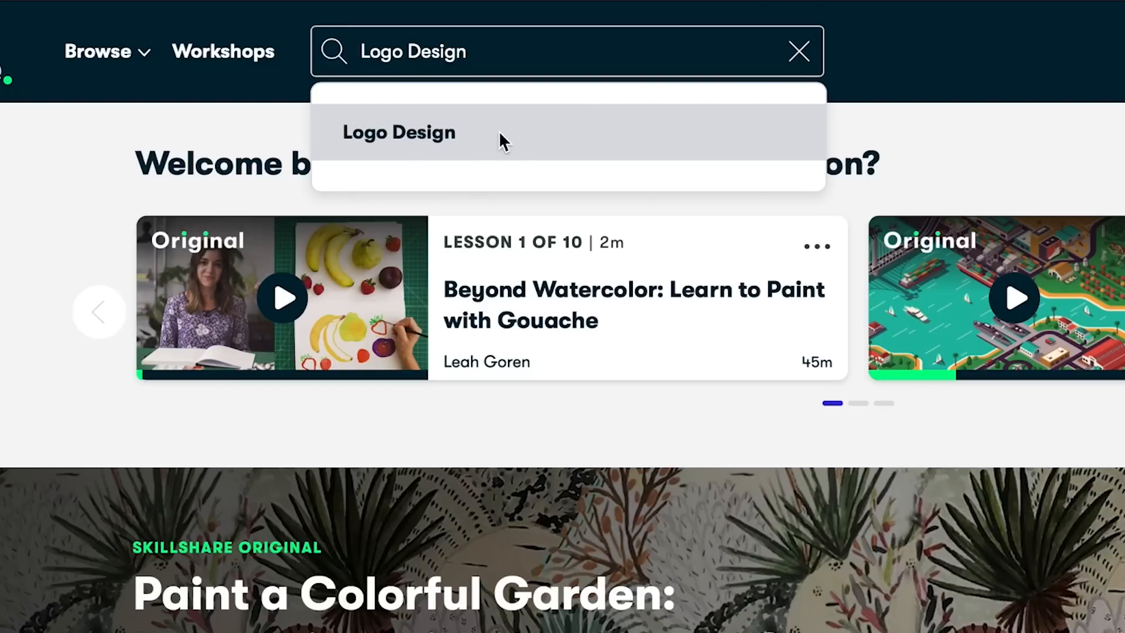
click(398, 132)
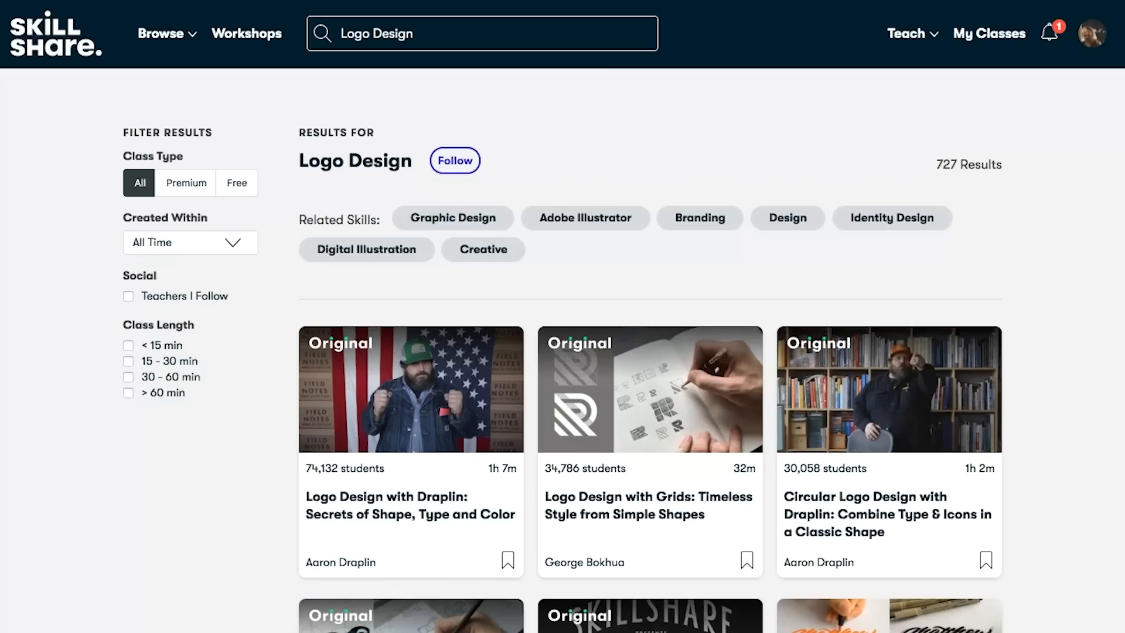
click(411, 389)
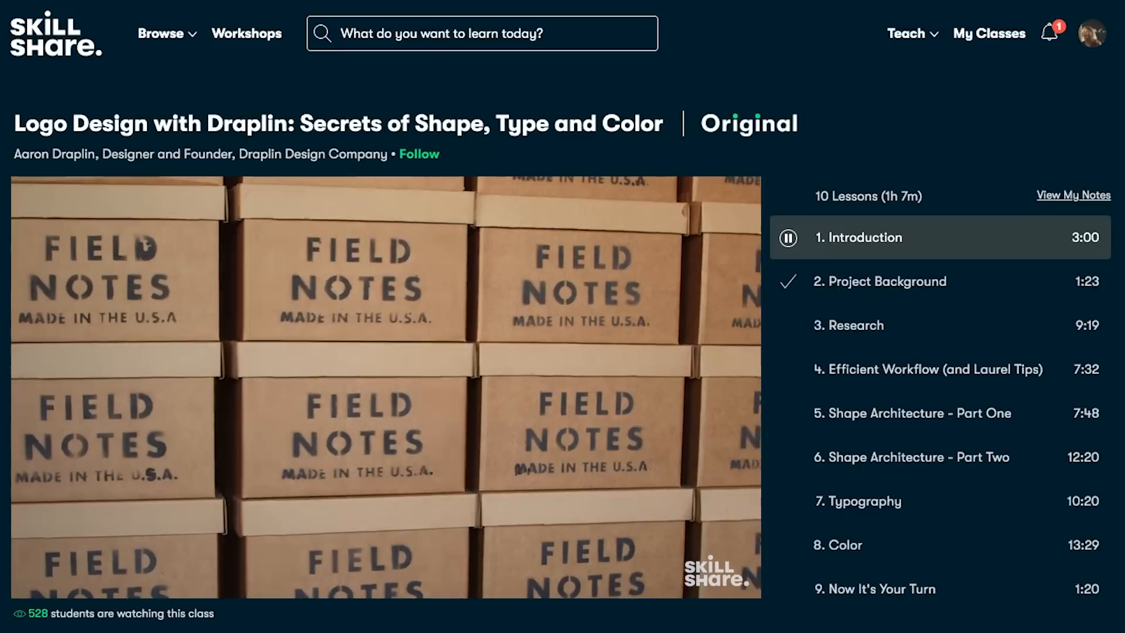